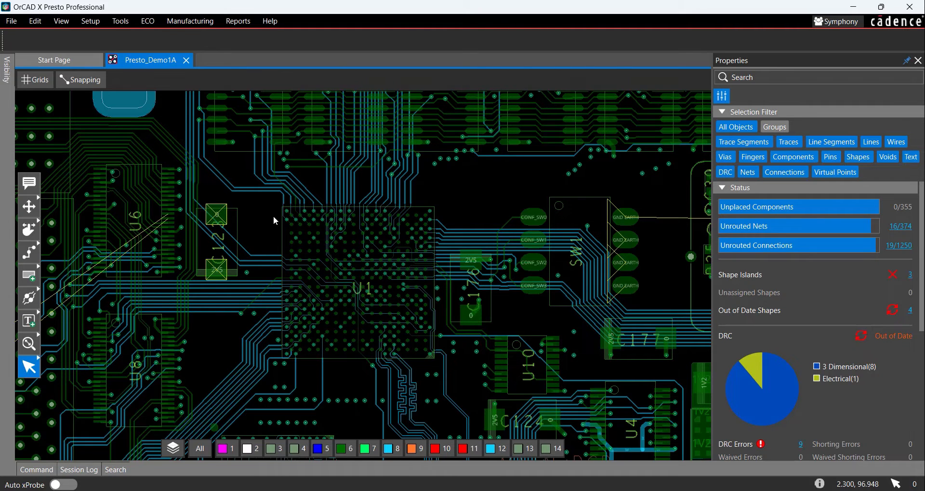
- Expand the Route flyout to show the Add Connect and Fanout options
{"action": "left_click", "coordinate": [28, 252]}
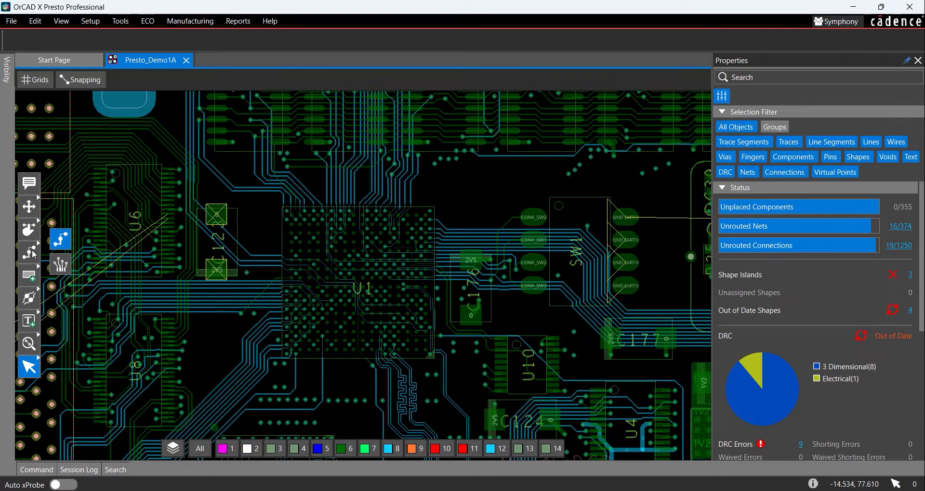
{"action": "mouse_move", "coordinate": [60, 266]}
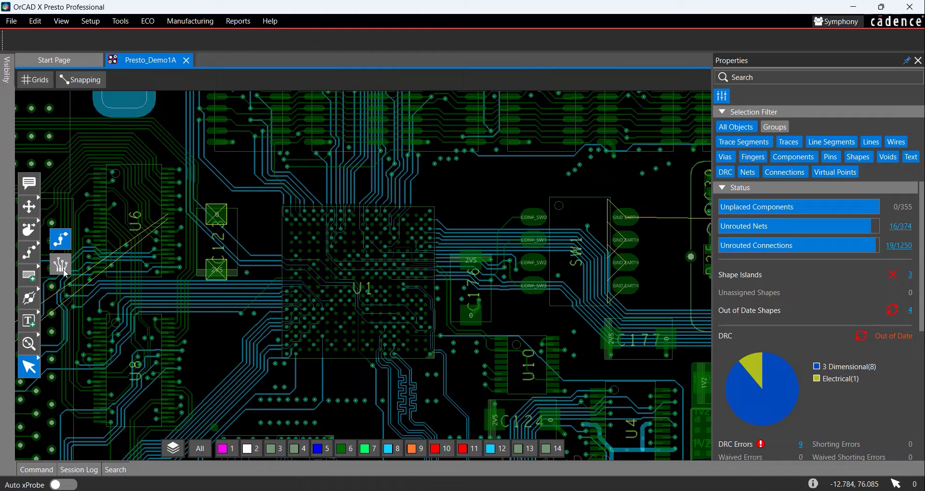
{"action": "mouse_move", "coordinate": [60, 266]}
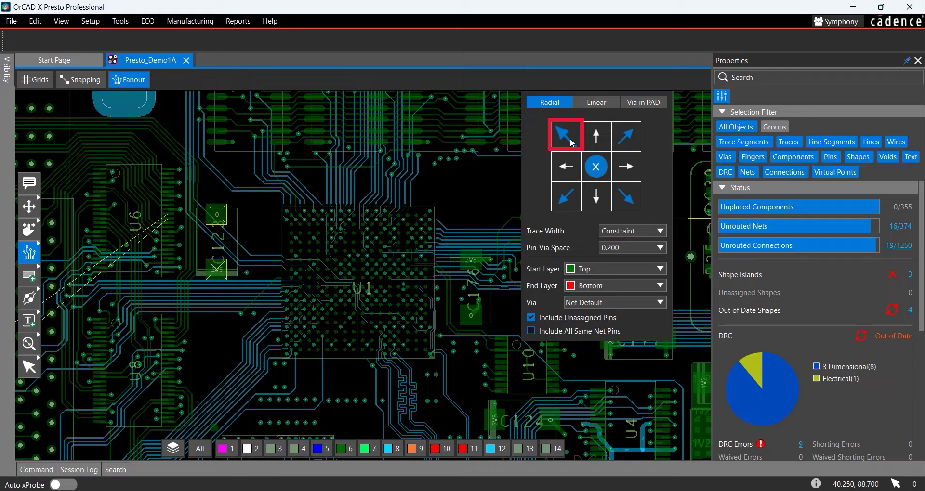
- Apply a linear inward fanout to capacitor C123 near U1
{"action": "left_click", "coordinate": [595, 102]}
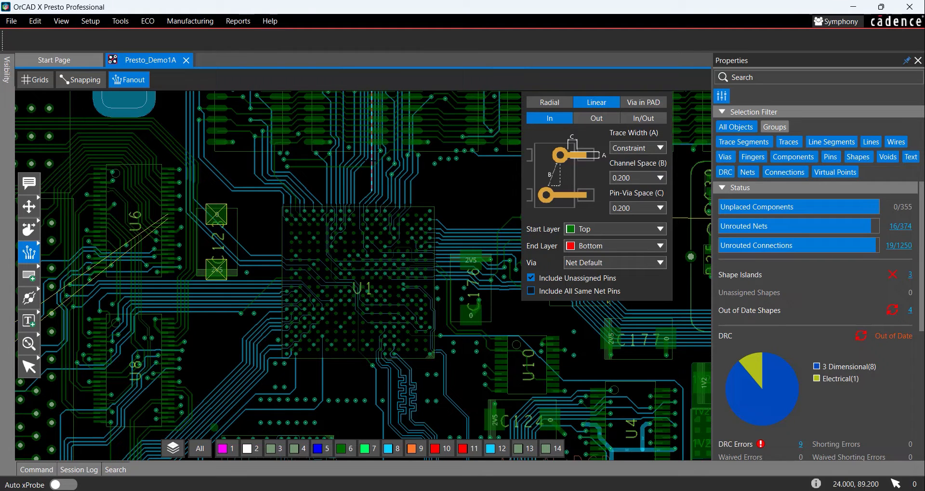
{"action": "left_click", "coordinate": [215, 242]}
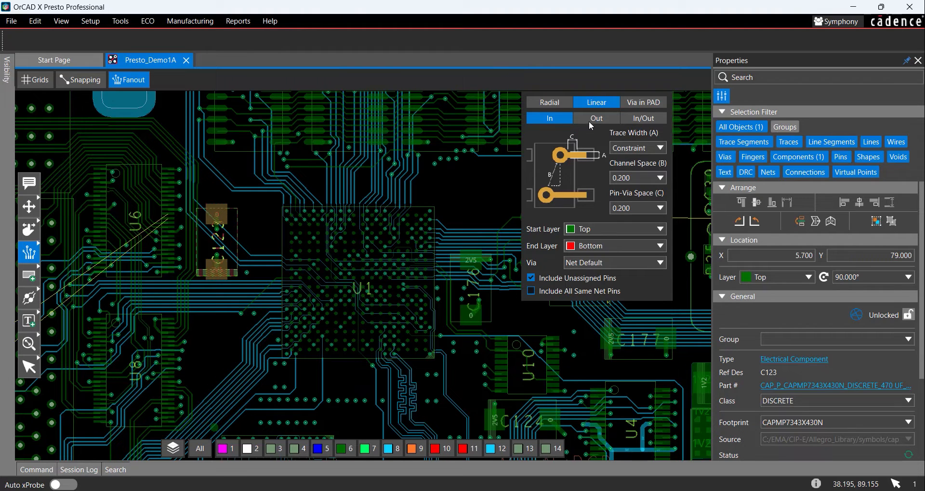
- Switch fanouts to outward and fan out the GND EARTH pin of SW1
{"action": "left_click", "coordinate": [596, 118]}
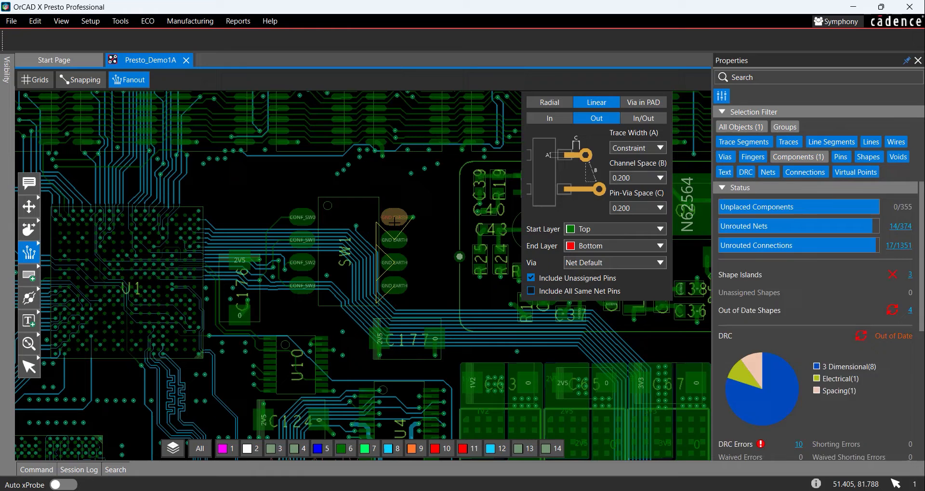
{"action": "left_click", "coordinate": [393, 241]}
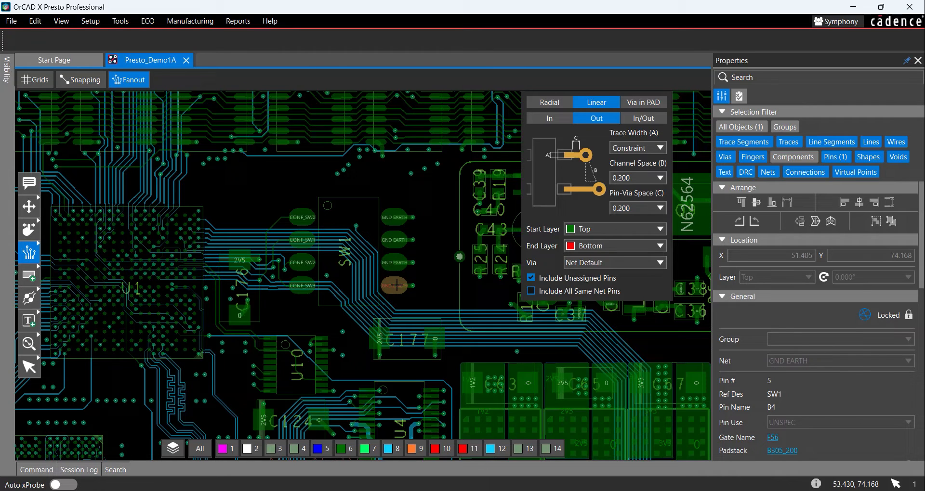
{"action": "mouse_move", "coordinate": [28, 253]}
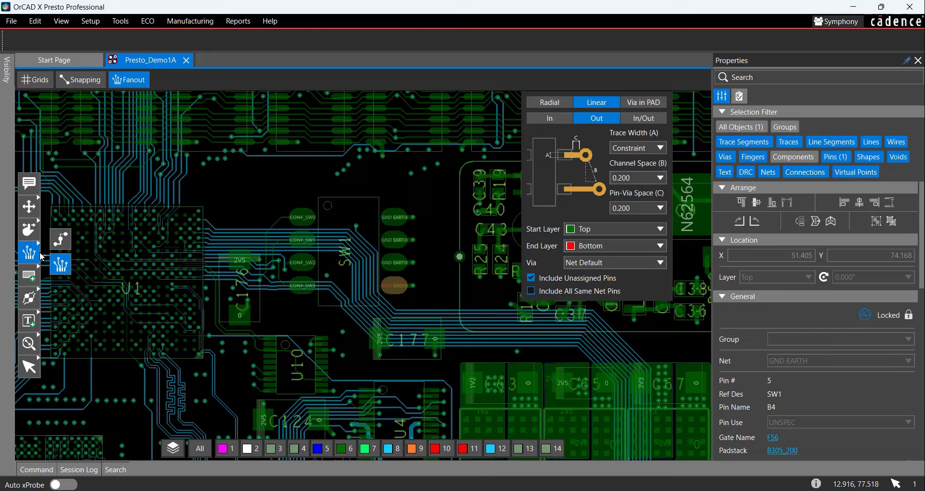
- Start Add Connect in assisted route mode with Hug and adjusted smoothing
{"action": "left_click", "coordinate": [28, 253]}
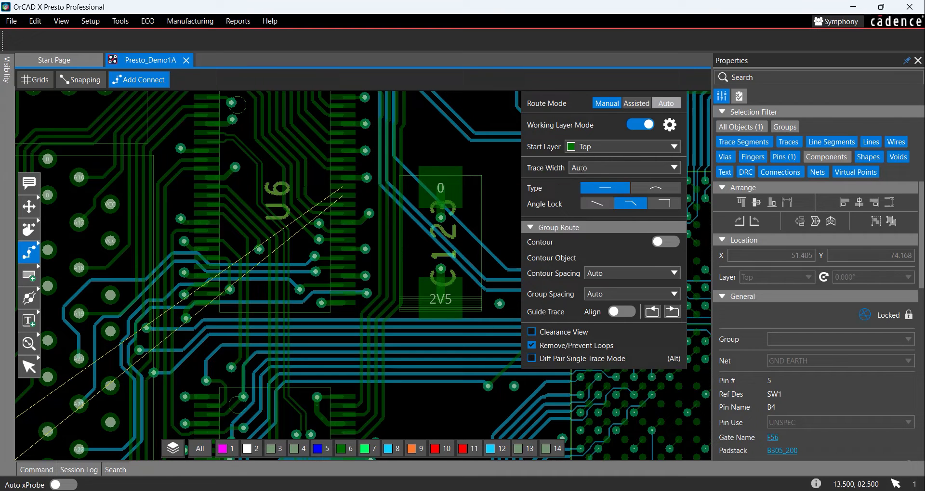
{"action": "left_click", "coordinate": [636, 103]}
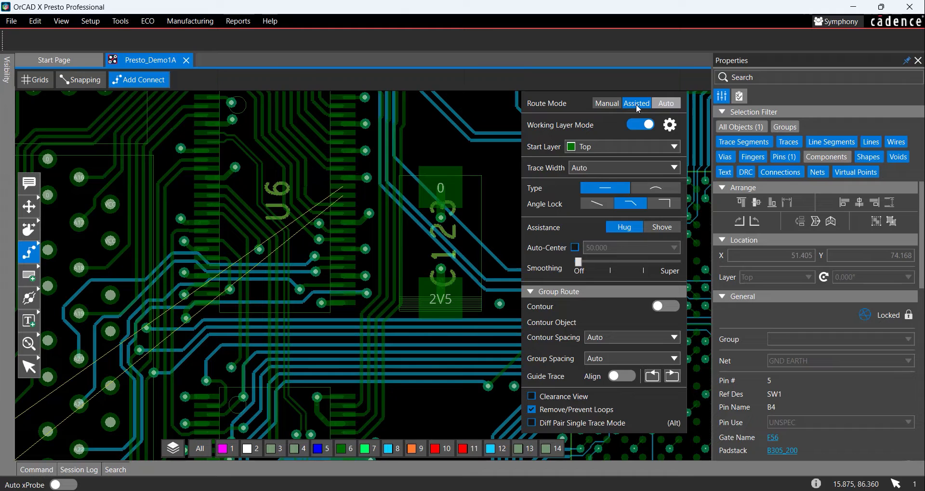
{"action": "mouse_move", "coordinate": [636, 112]}
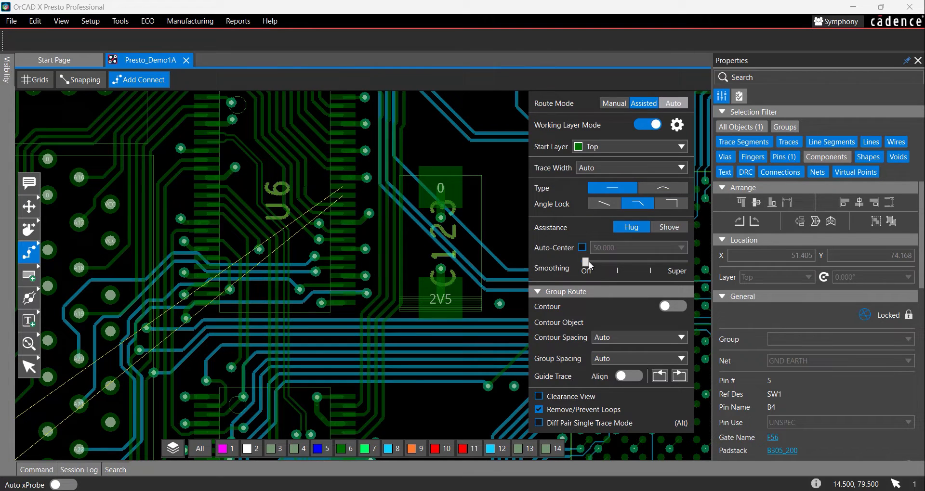
{"action": "left_click_drag", "start_coordinate": [585, 262], "coordinate": [616, 262]}
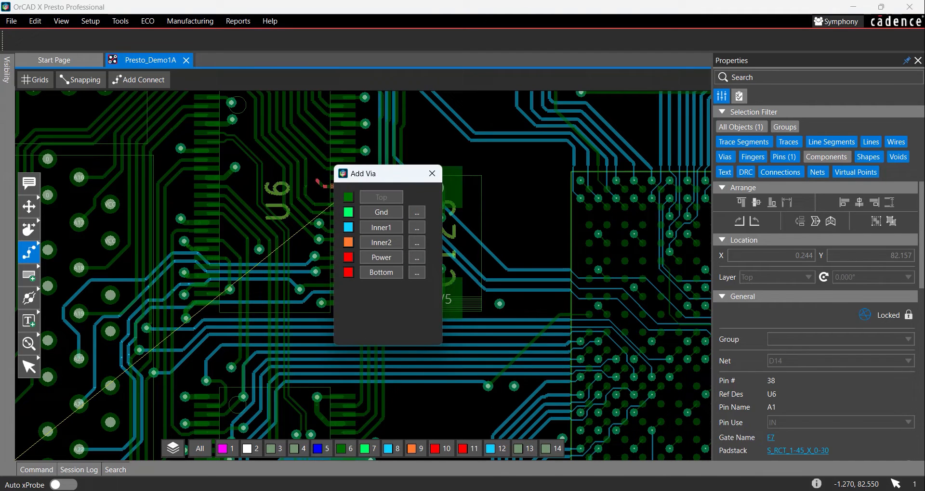
- Route a trace from U6 pin 38 on net D14, dropping a via to another layer and finishing it
{"action": "left_click", "coordinate": [380, 227]}
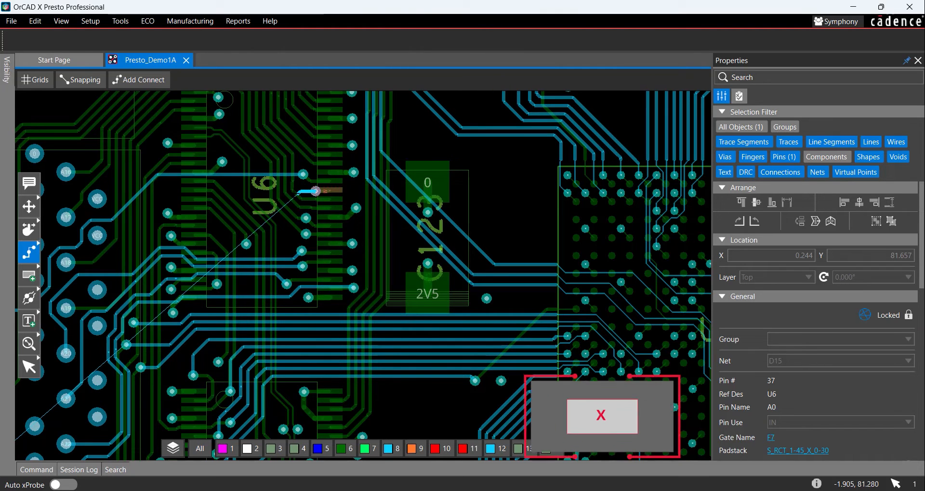
{"action": "left_click", "coordinate": [138, 79]}
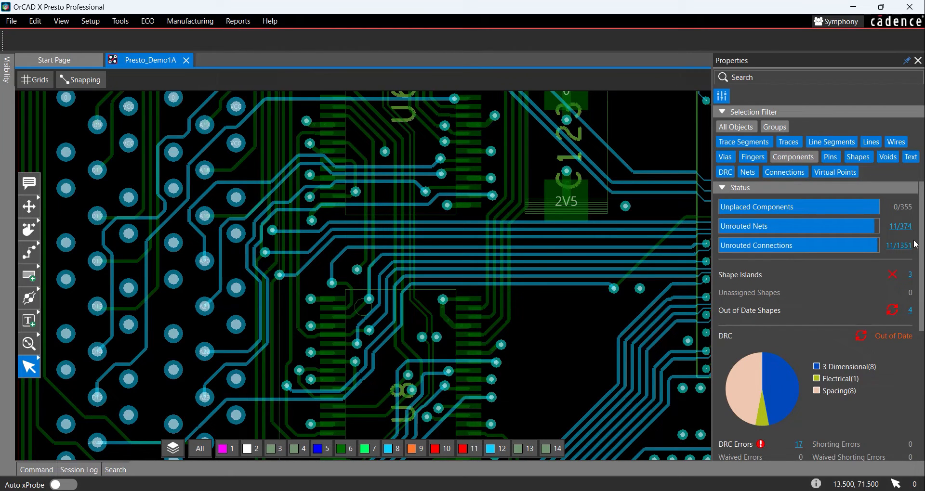
{"action": "mouse_move", "coordinate": [911, 233]}
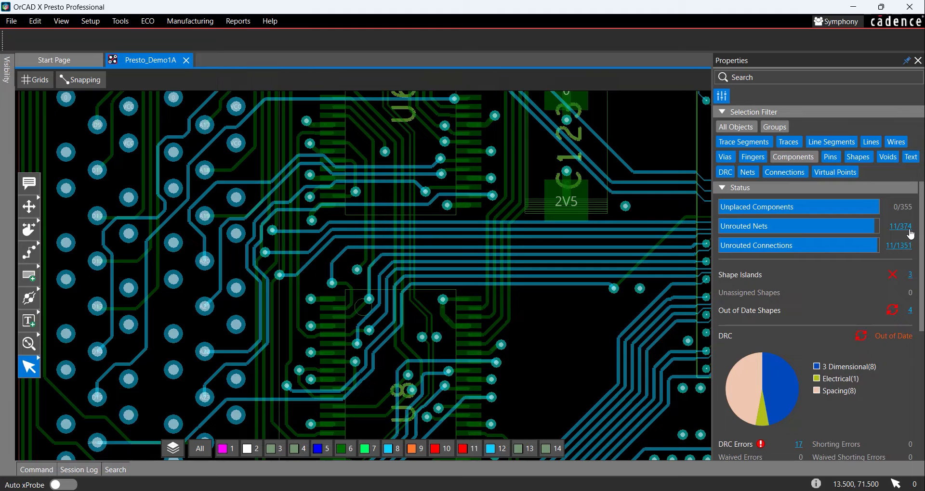
- List the 11 unrouted nets and select net DATA3+ of pair DP_DATA3 on the canvas
{"action": "left_click", "coordinate": [899, 225]}
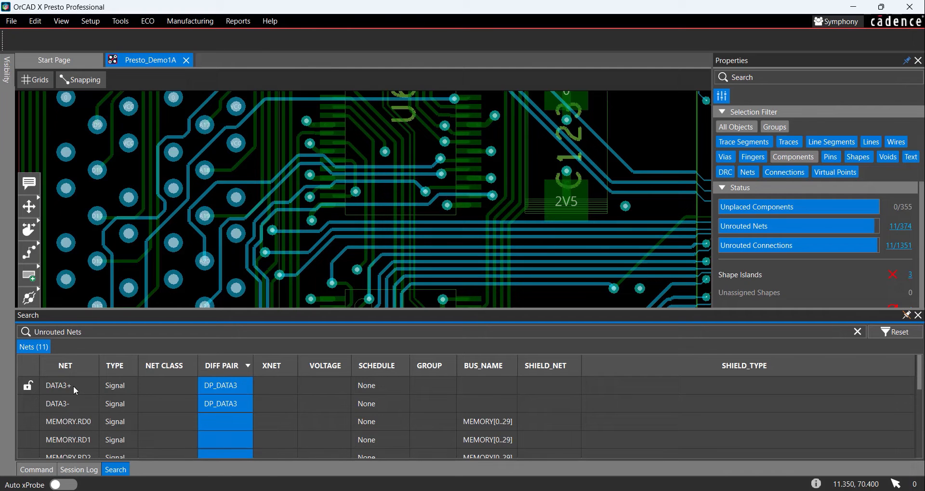
{"action": "right_click", "coordinate": [58, 386]}
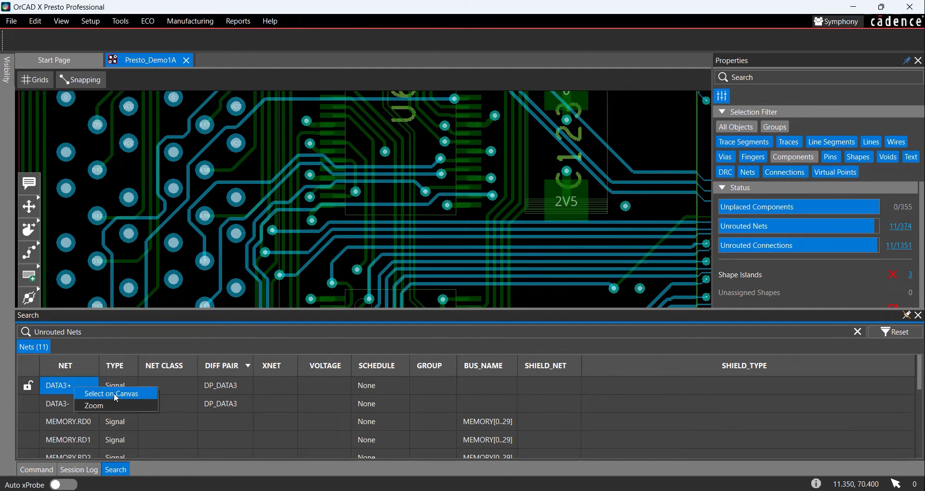
{"action": "left_click", "coordinate": [111, 393]}
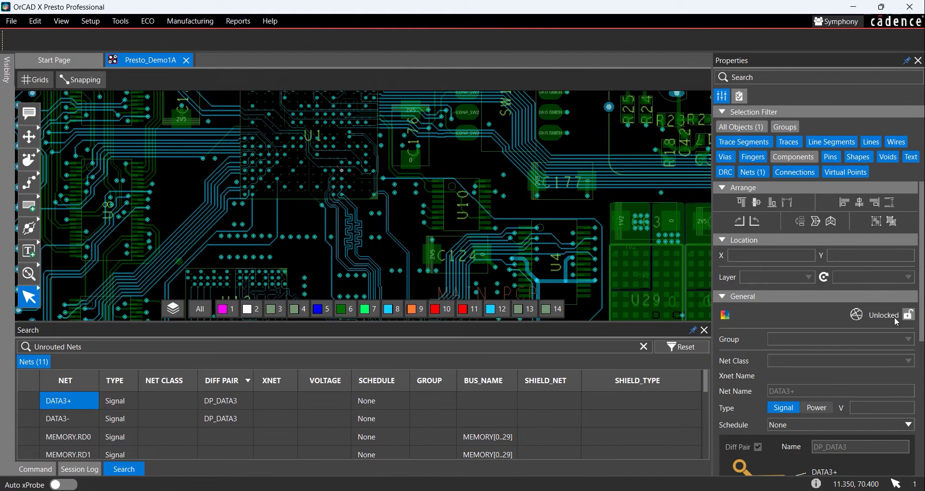
{"action": "left_click", "coordinate": [704, 330]}
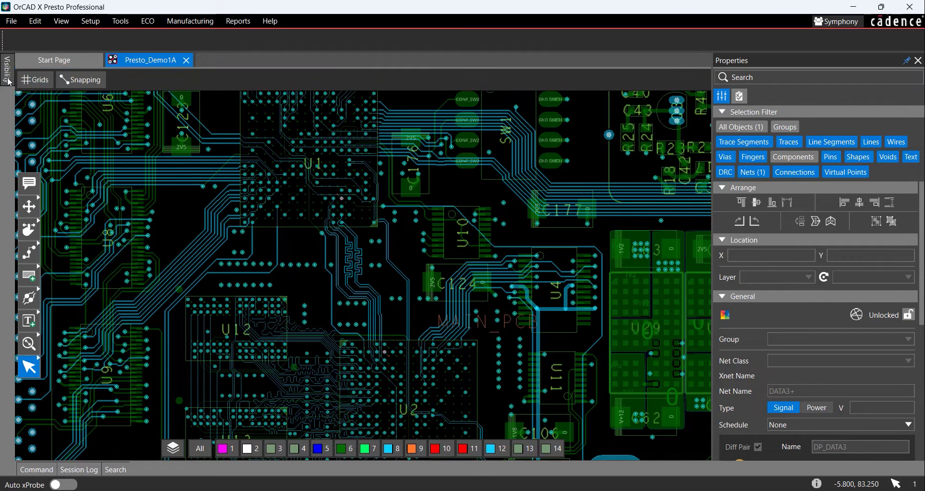
- In Visibility, expand Diffpairs and show only Dp_Data3's connections near U12
{"action": "left_click", "coordinate": [7, 67]}
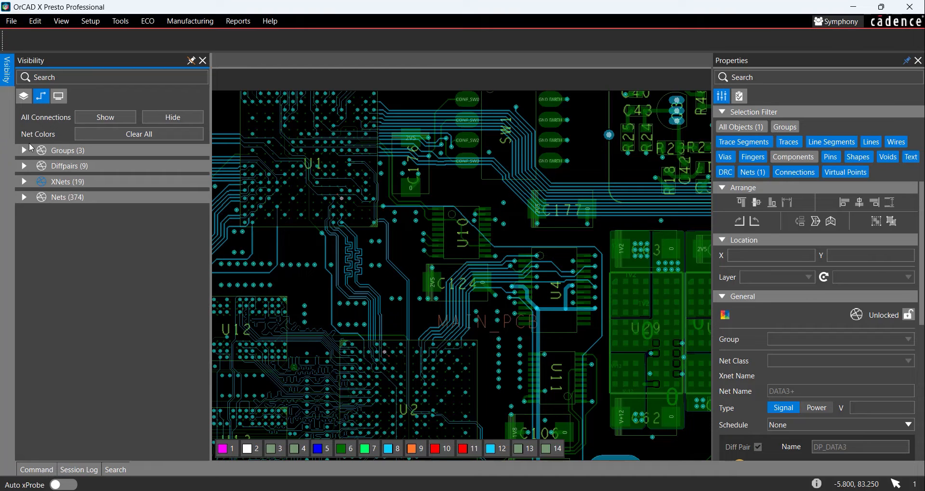
{"action": "left_click", "coordinate": [24, 165]}
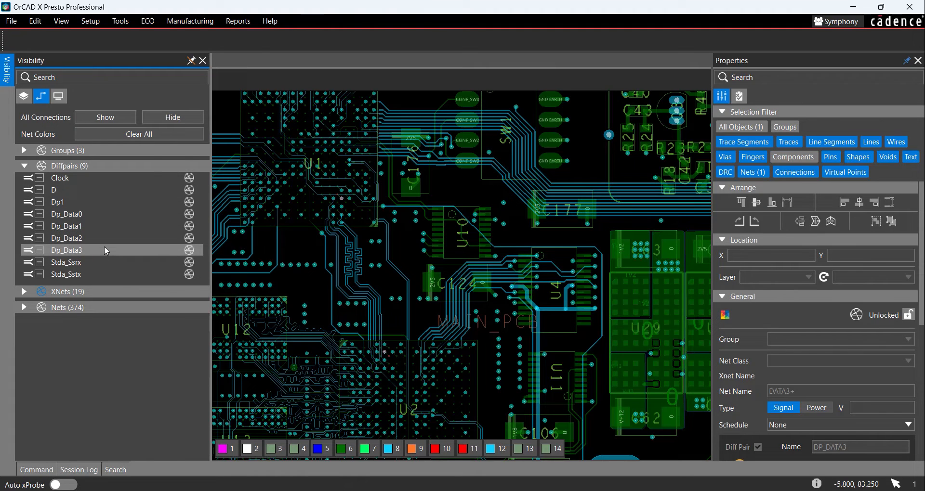
{"action": "mouse_move", "coordinate": [190, 253]}
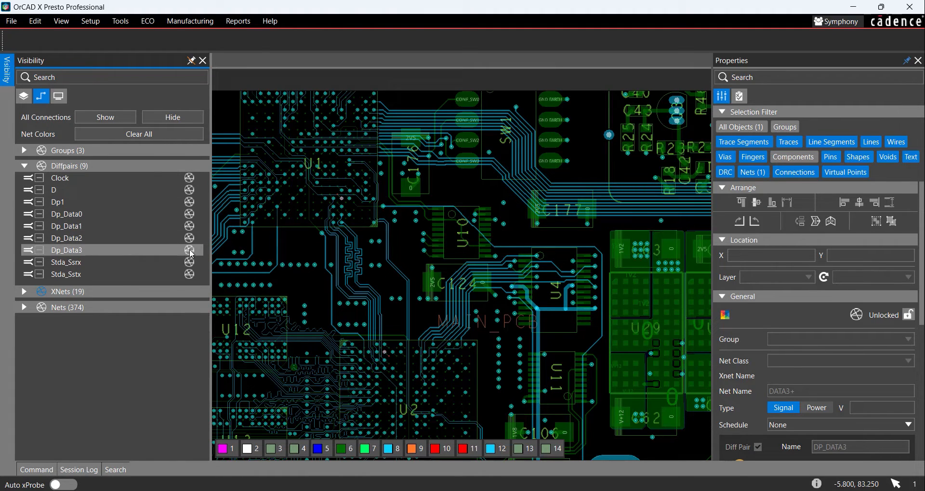
{"action": "left_click", "coordinate": [67, 249]}
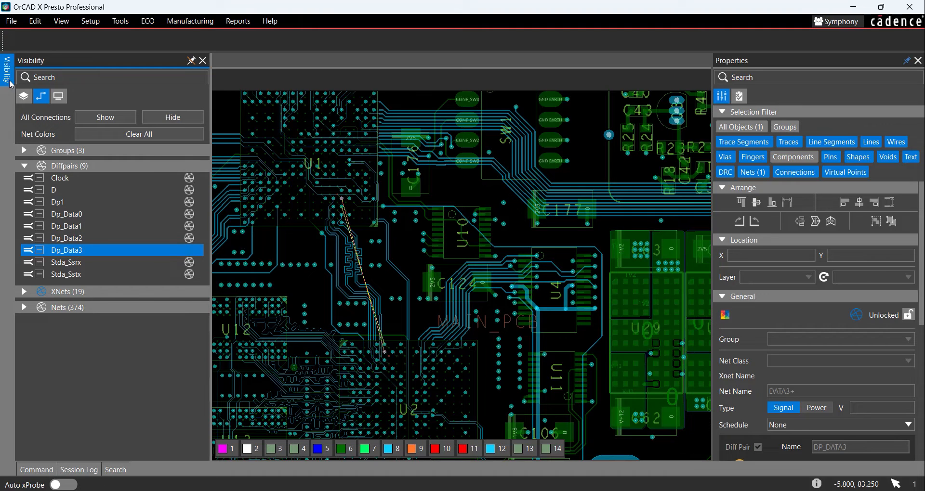
{"action": "left_click", "coordinate": [203, 60]}
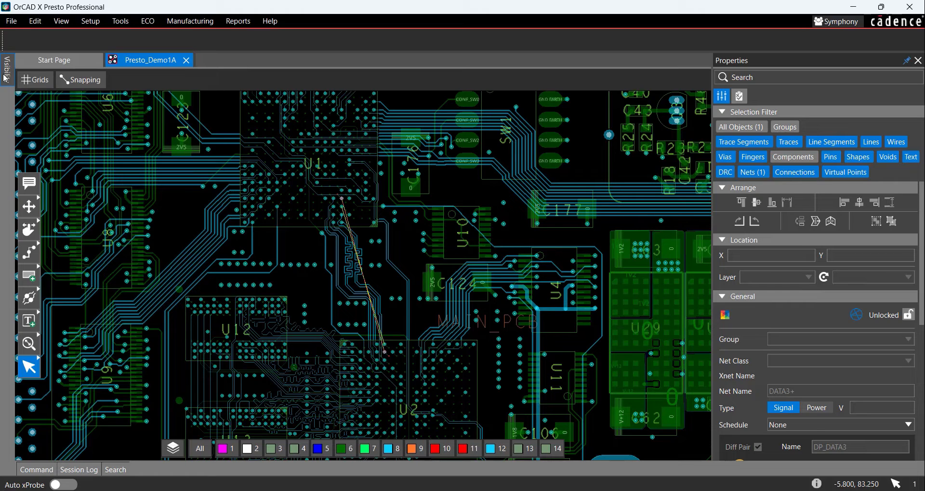
{"action": "mouse_move", "coordinate": [10, 85]}
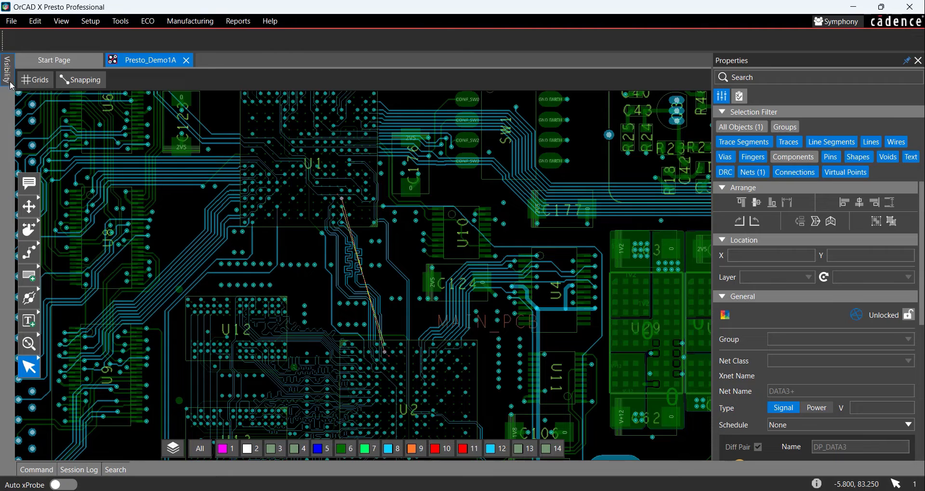
- Start Add Connect on the DATA3 ratsnest beside U12 on Inner1
{"action": "left_click", "coordinate": [28, 253]}
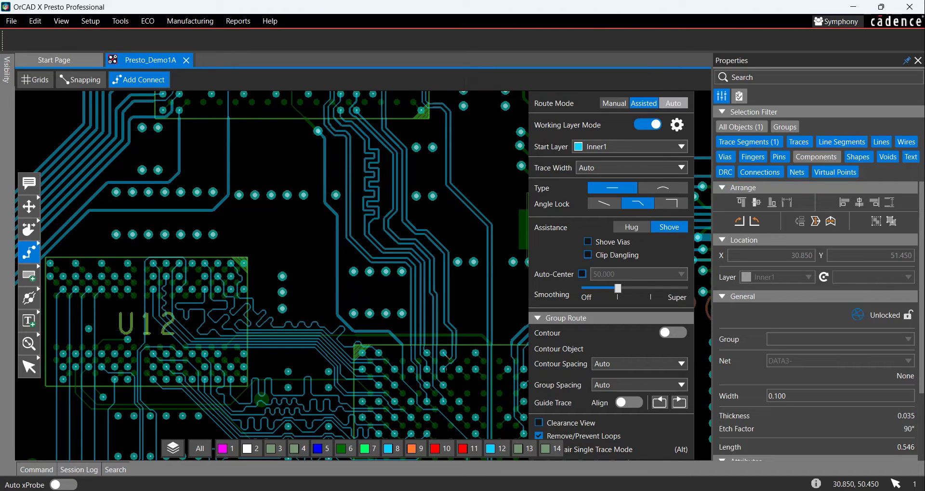
{"action": "mouse_move", "coordinate": [11, 243]}
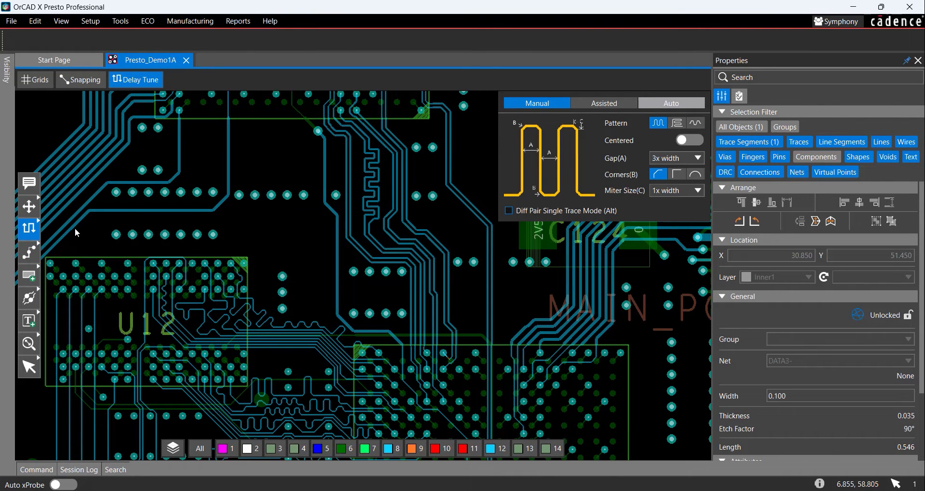
{"action": "mouse_move", "coordinate": [414, 156]}
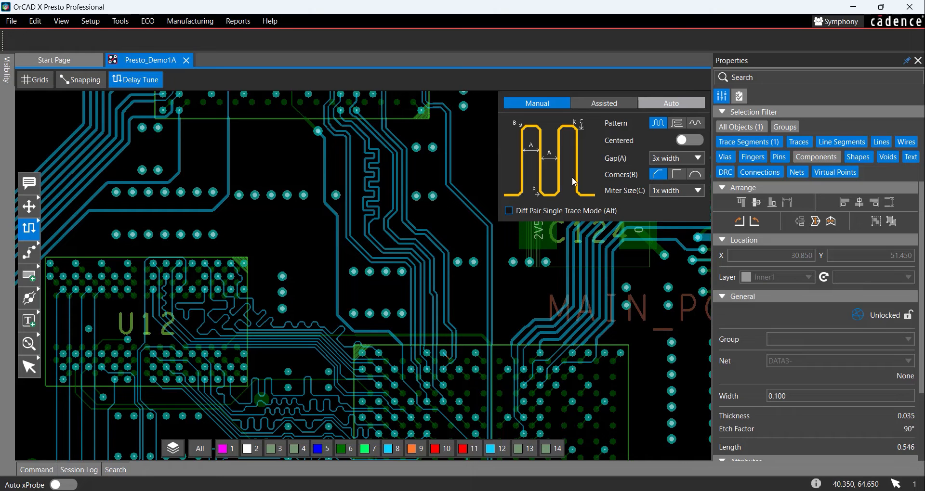
- Delay-tune the DATA3 pair with an accordion pattern, square corners and assisted mode
{"action": "left_click", "coordinate": [678, 174]}
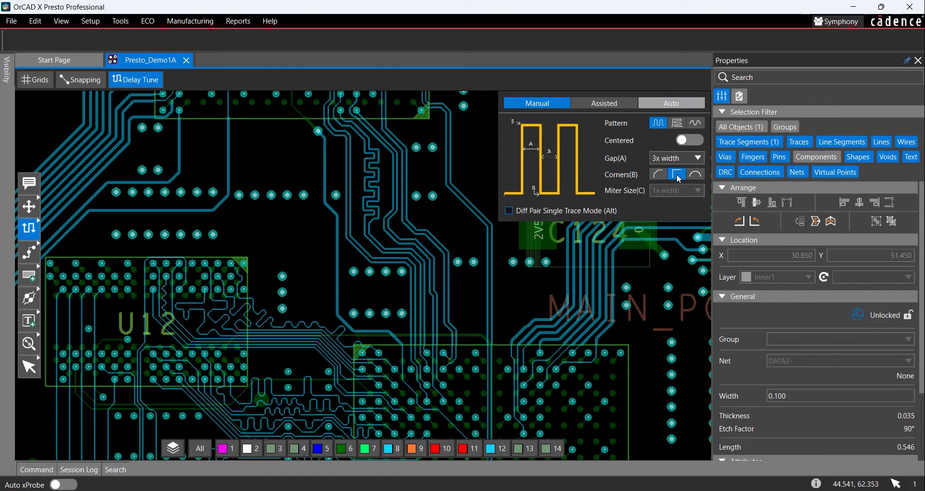
{"action": "left_click", "coordinate": [603, 103]}
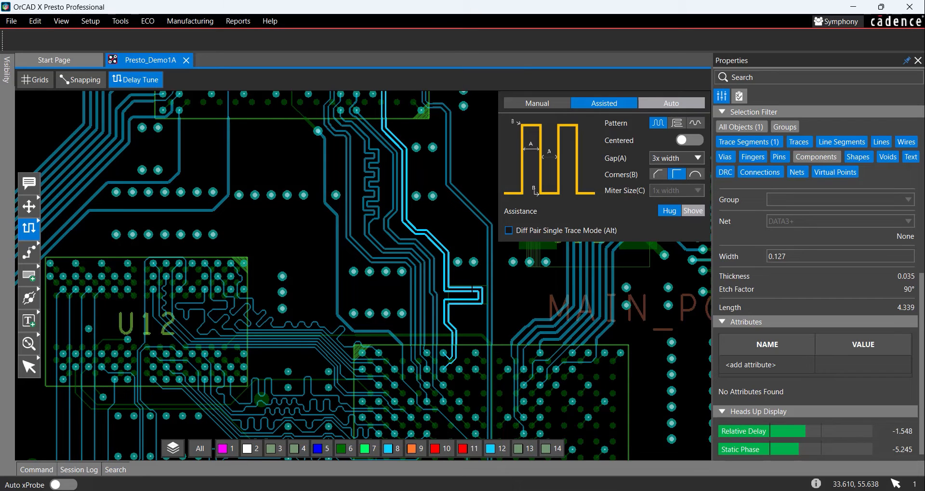
{"action": "left_click", "coordinate": [739, 95]}
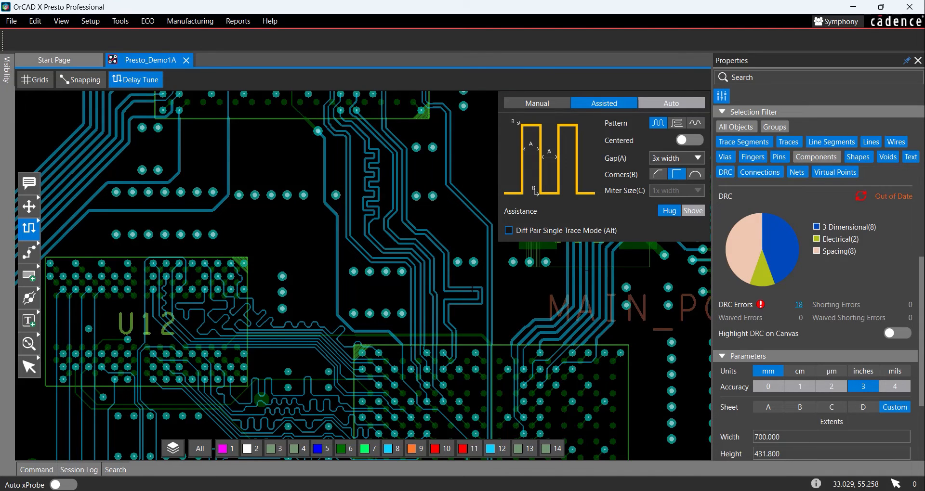
- Group-route the MEMORY.RD flex traces with Hug down the arm into connector P2's pads
{"action": "left_click", "coordinate": [28, 254]}
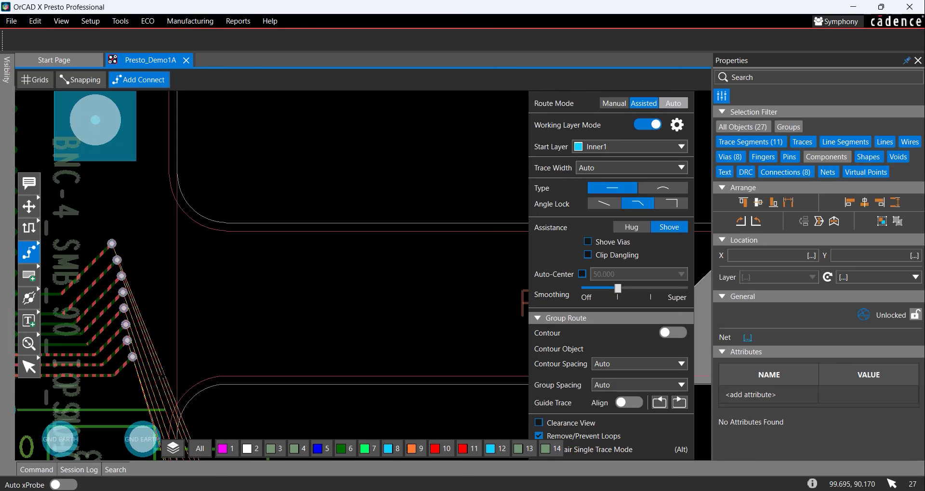
{"action": "left_click", "coordinate": [662, 188]}
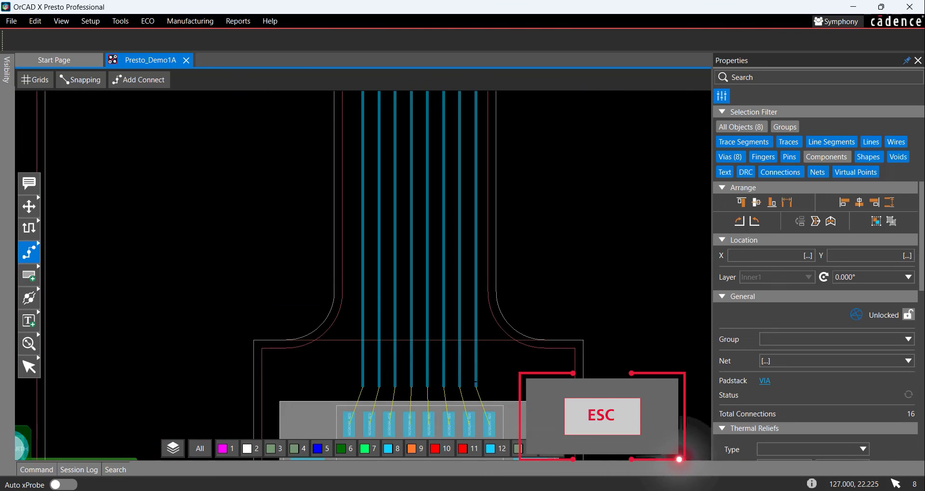
{"action": "left_click", "coordinate": [137, 79]}
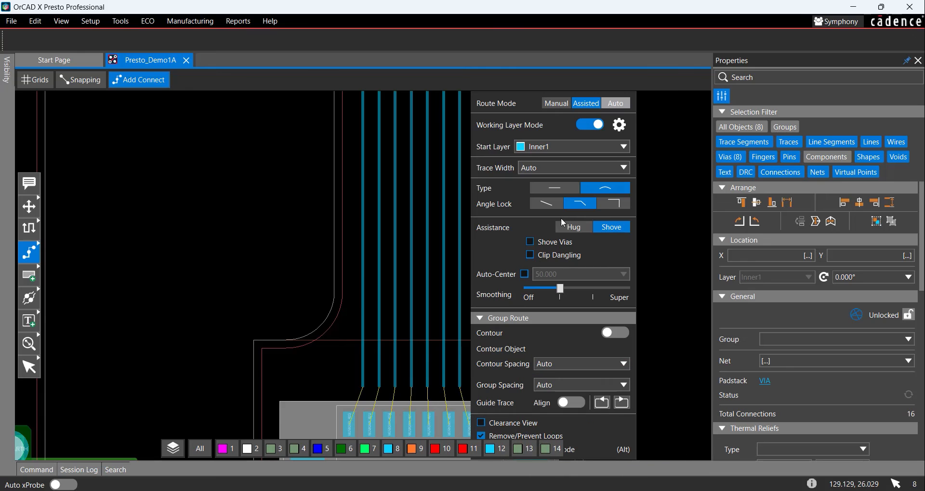
{"action": "left_click", "coordinate": [553, 188]}
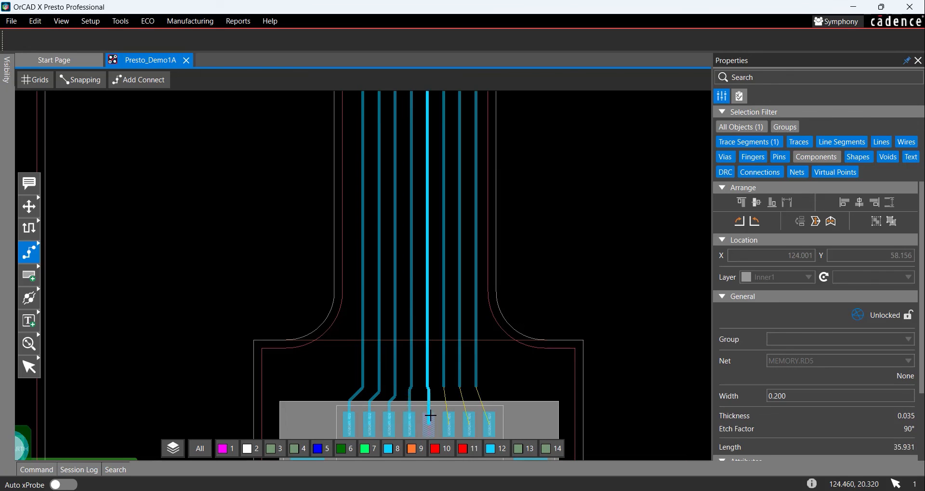
{"action": "left_click", "coordinate": [466, 403]}
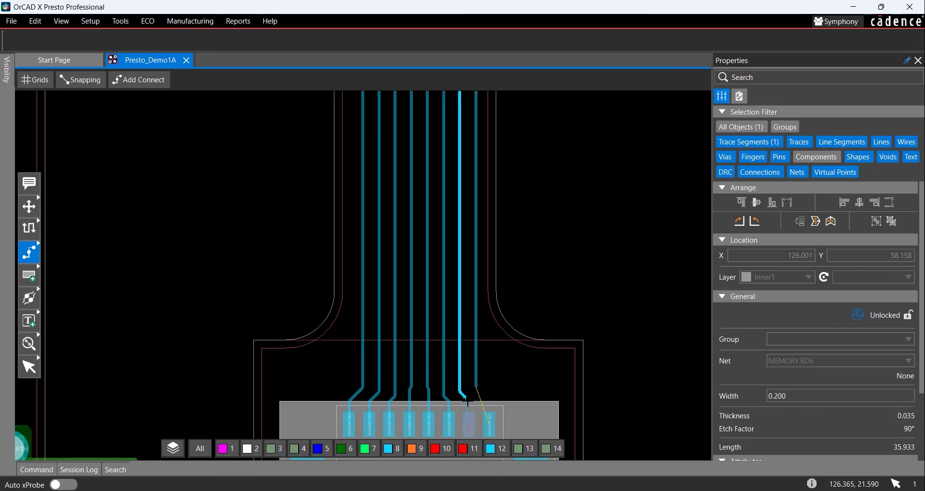